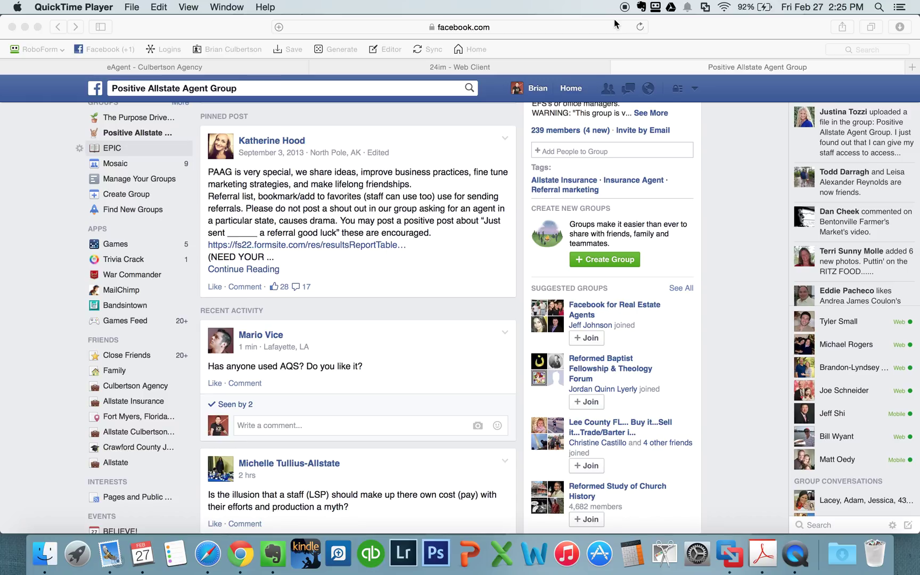
{"action": "mouse_move", "coordinate": [704, 10]}
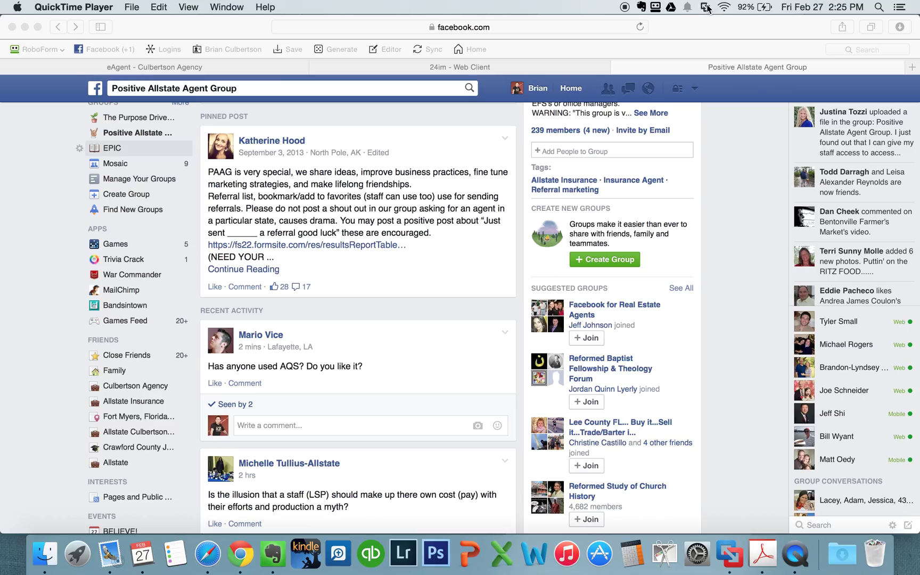
{"action": "mouse_move", "coordinate": [733, 557]}
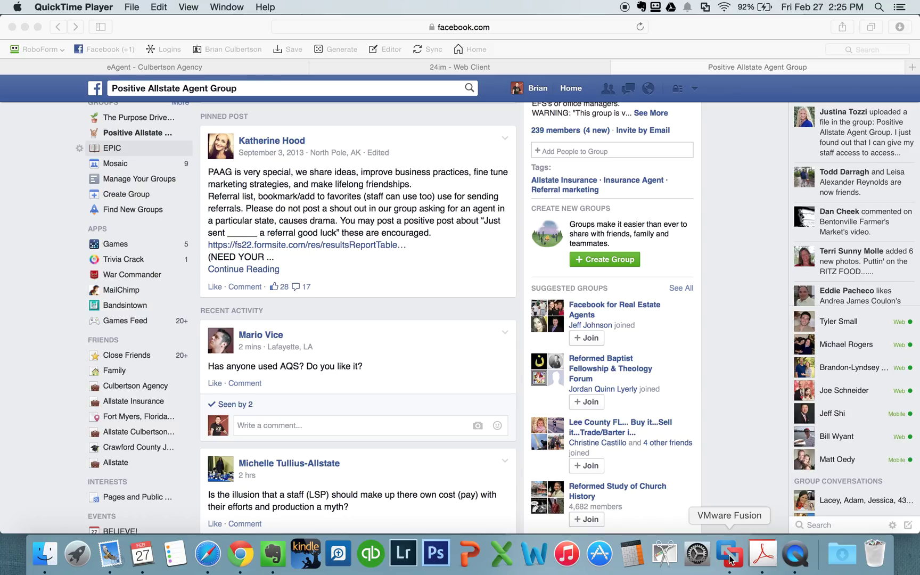
{"action": "mouse_move", "coordinate": [706, 12]}
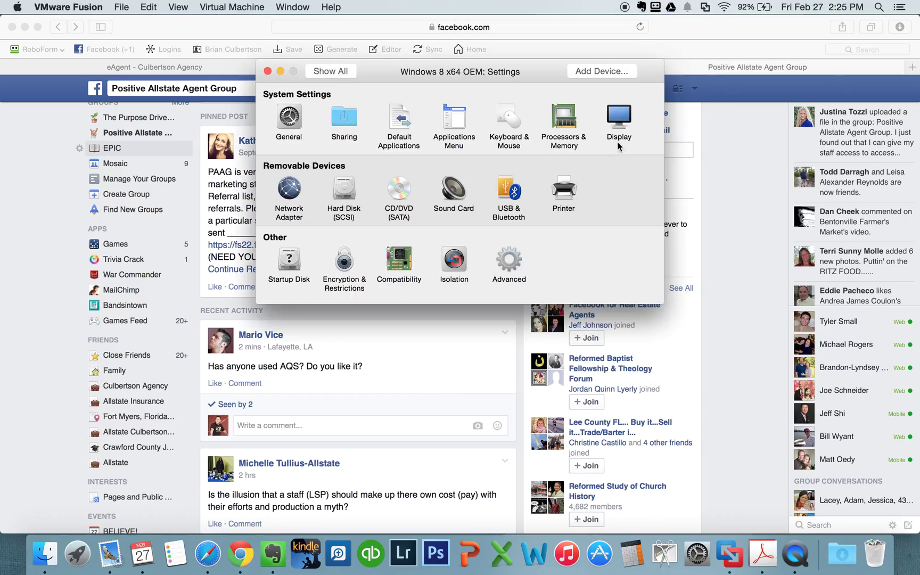
Enable 'Use full resolution for Retina display' in the Windows 8 VM's Display settings
{"action": "left_click", "coordinate": [619, 116]}
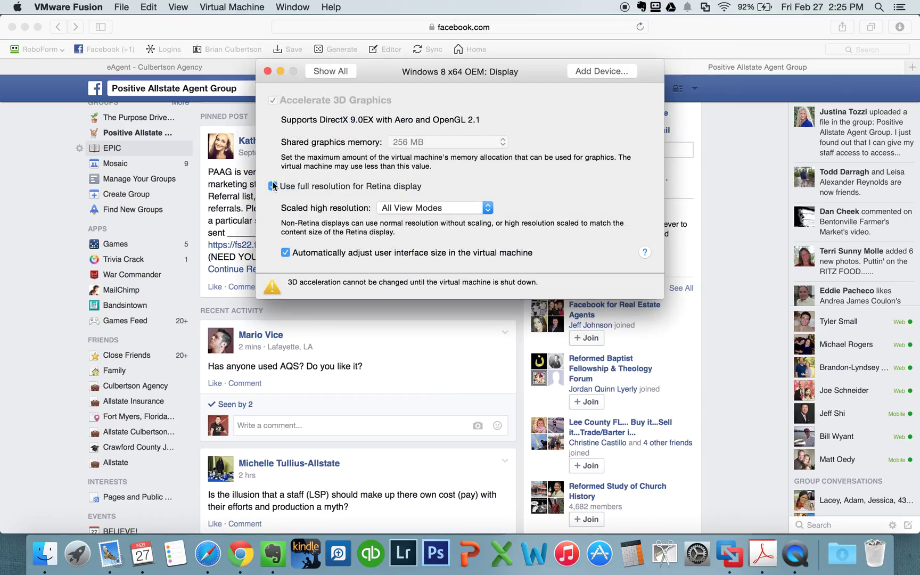
{"action": "left_click", "coordinate": [272, 186]}
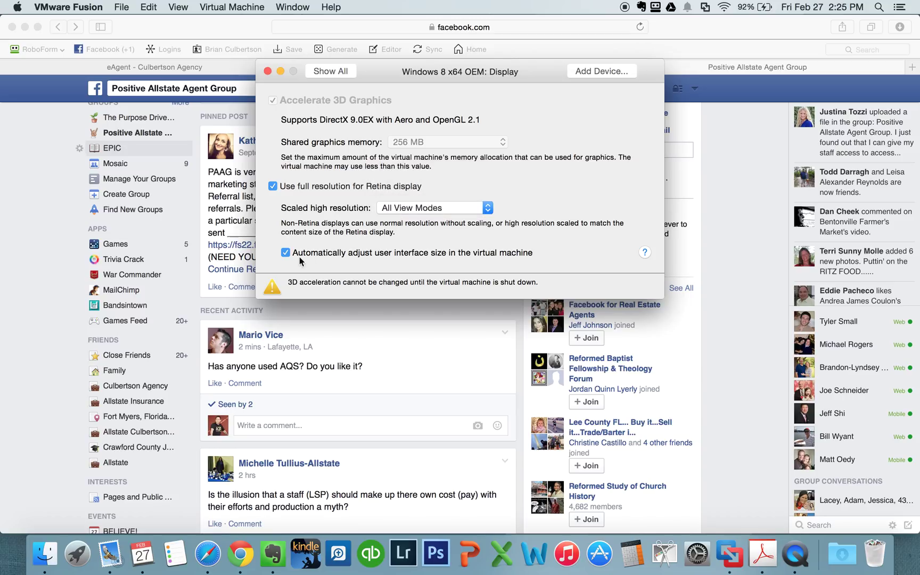
{"action": "mouse_move", "coordinate": [497, 264]}
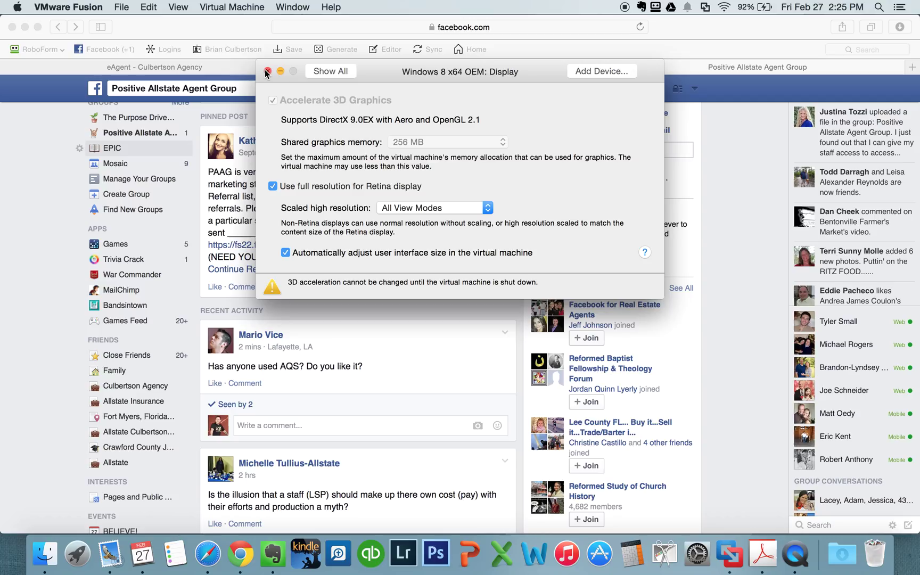
{"action": "left_click", "coordinate": [267, 71]}
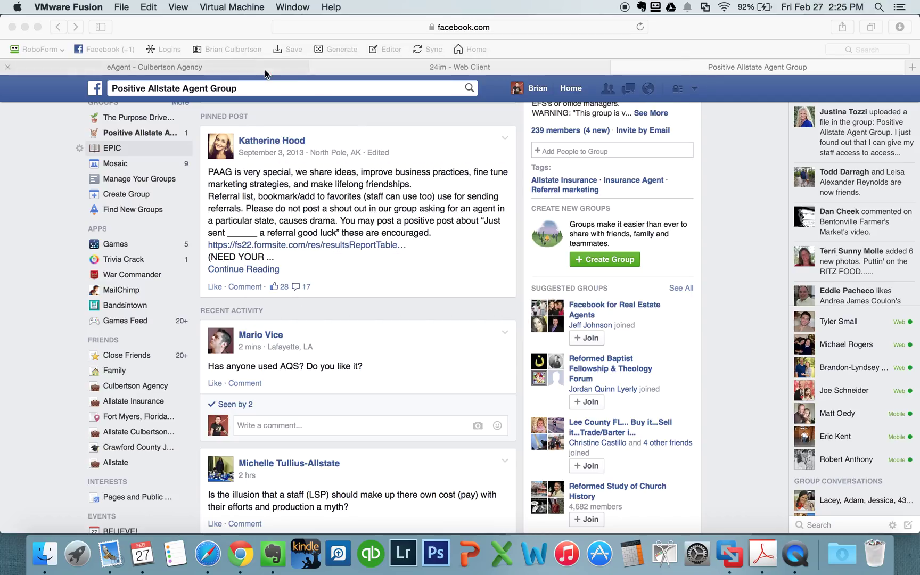
{"action": "mouse_move", "coordinate": [397, 159]}
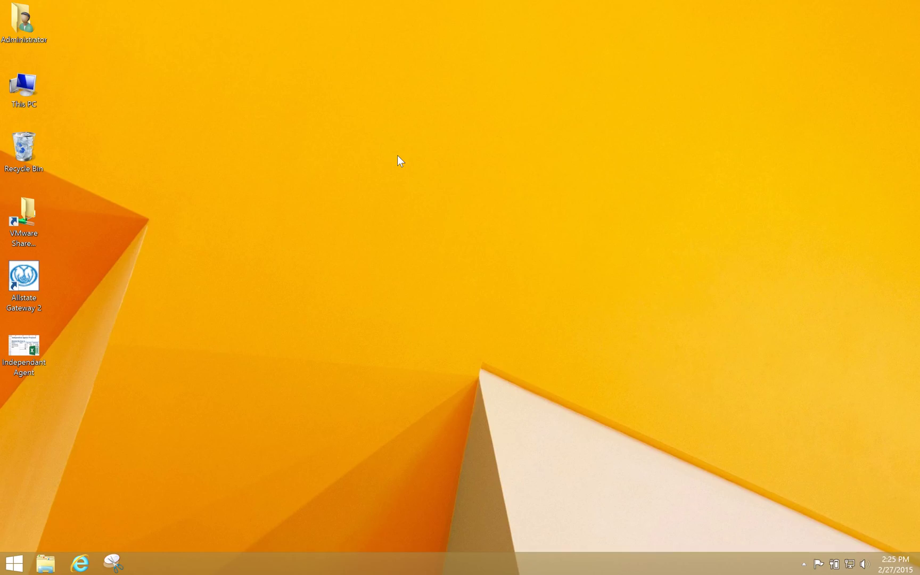
Open Screen Resolution from the desktop's right-click menu, showing 2880 × 1800
{"action": "right_click", "coordinate": [396, 161]}
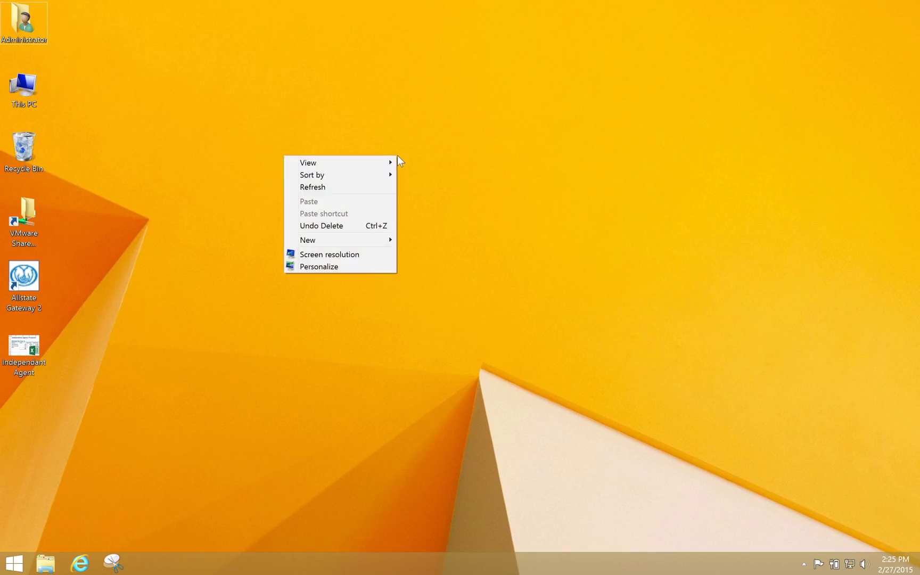
{"action": "left_click", "coordinate": [329, 254]}
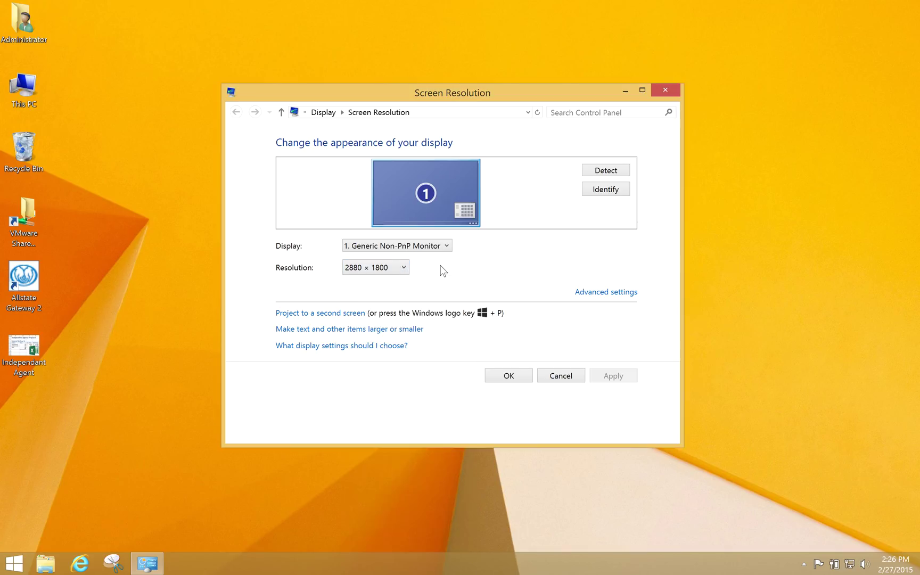
{"action": "mouse_move", "coordinate": [386, 329]}
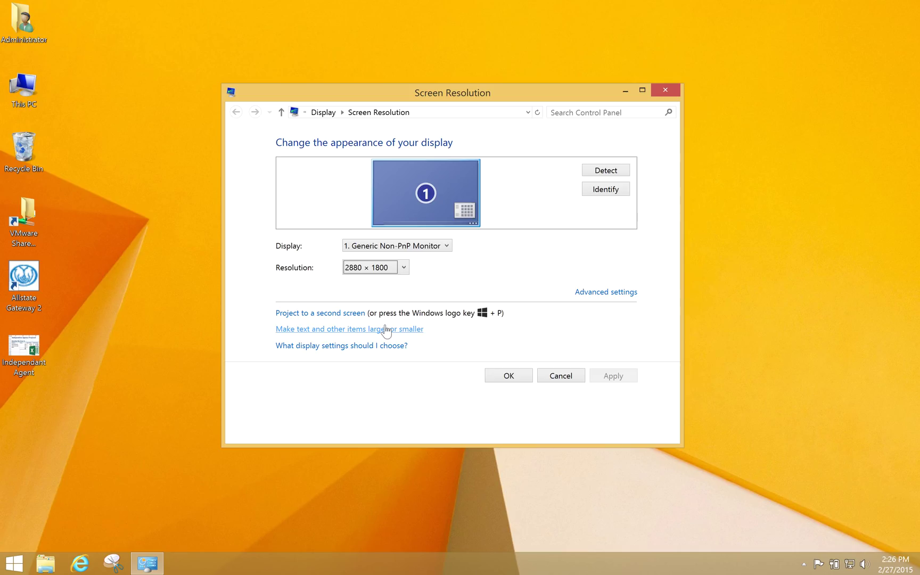
Open 'Make text and other items larger or smaller' and scroll down the page
{"action": "left_click", "coordinate": [349, 329]}
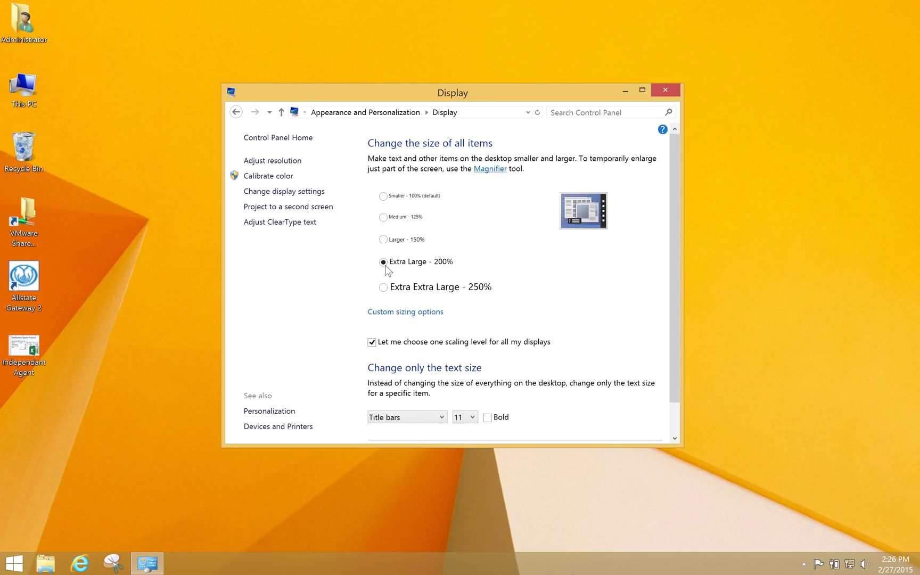
{"action": "mouse_move", "coordinate": [384, 264]}
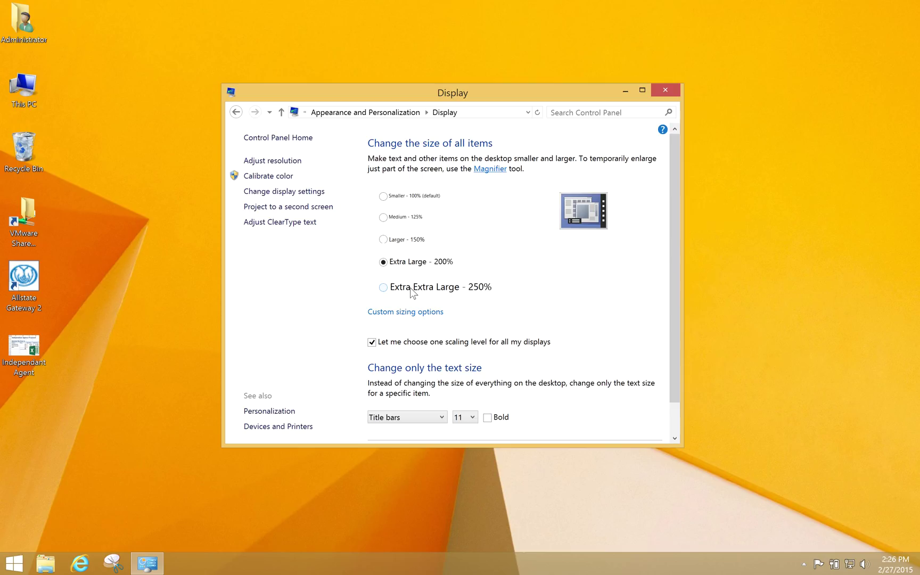
{"action": "mouse_move", "coordinate": [539, 295]}
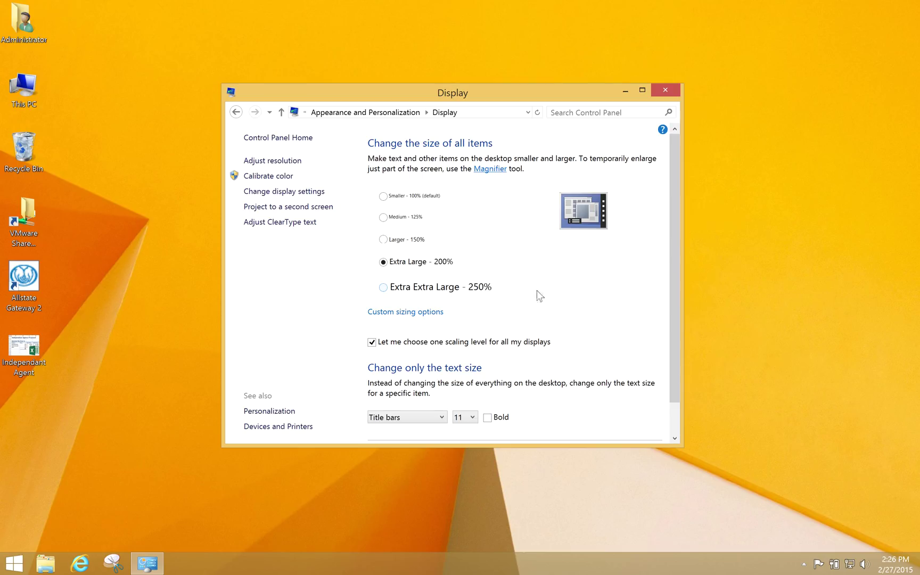
{"action": "scroll", "scroll_direction": "down", "scroll_amount": 3}
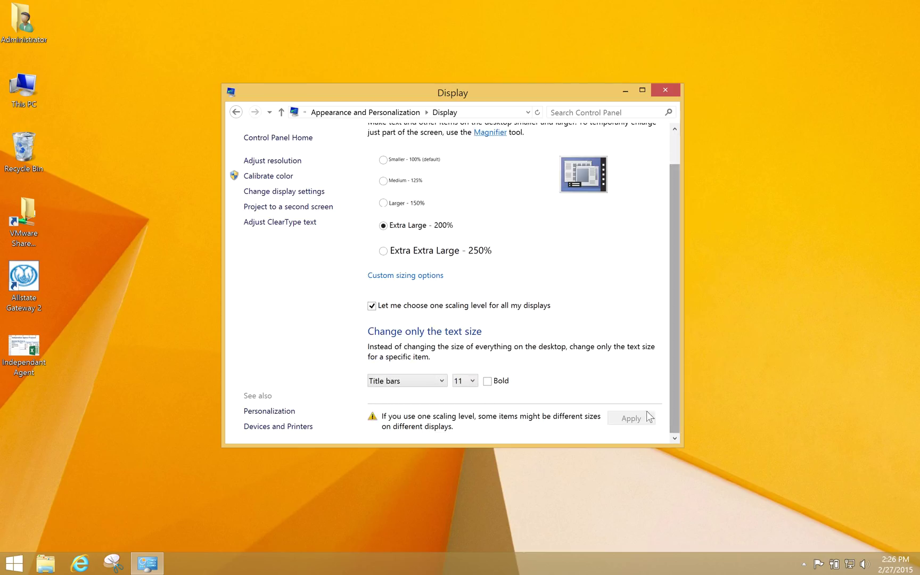
{"action": "mouse_move", "coordinate": [666, 90]}
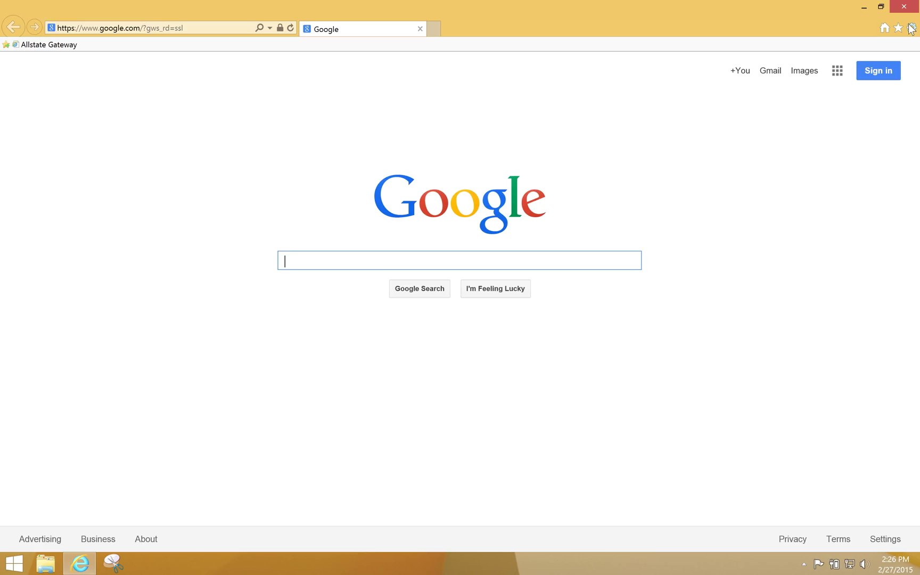
Close the Internet Explorer window to return to the Windows 8 desktop
{"action": "left_click", "coordinate": [913, 27]}
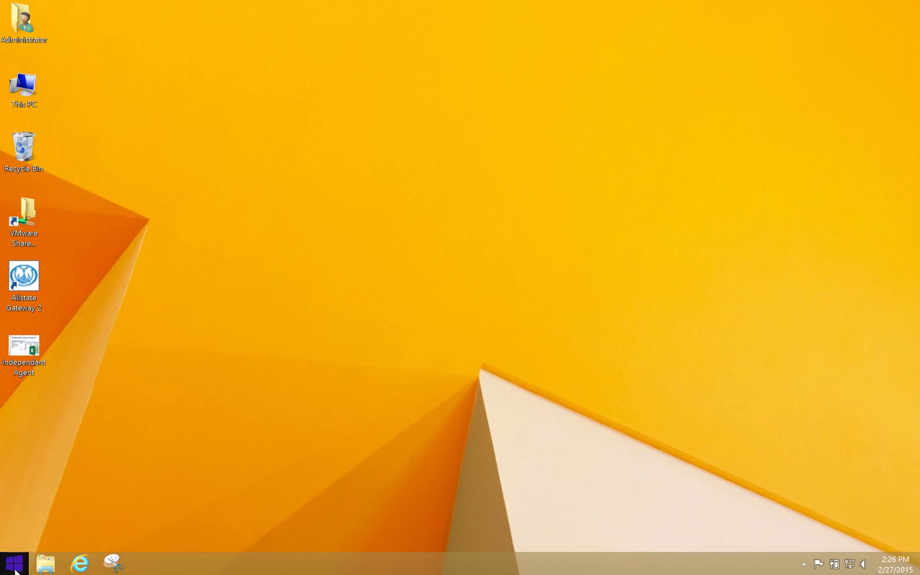
{"action": "left_click", "coordinate": [13, 561]}
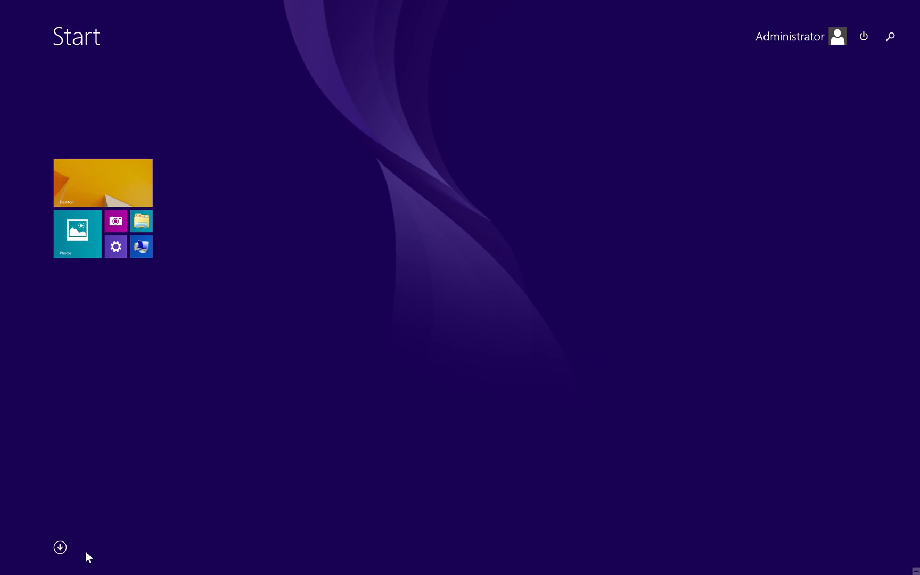
{"action": "left_click", "coordinate": [59, 547]}
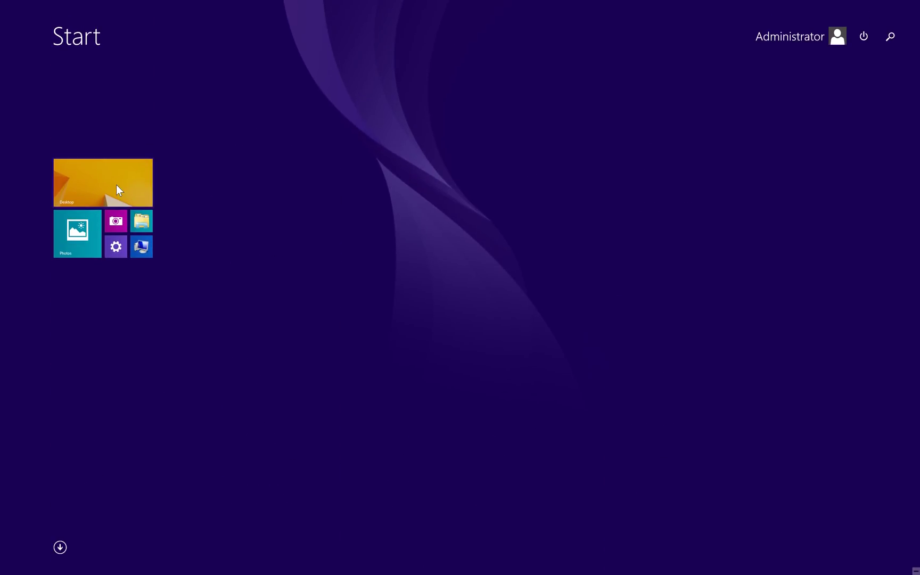
{"action": "left_click", "coordinate": [102, 182]}
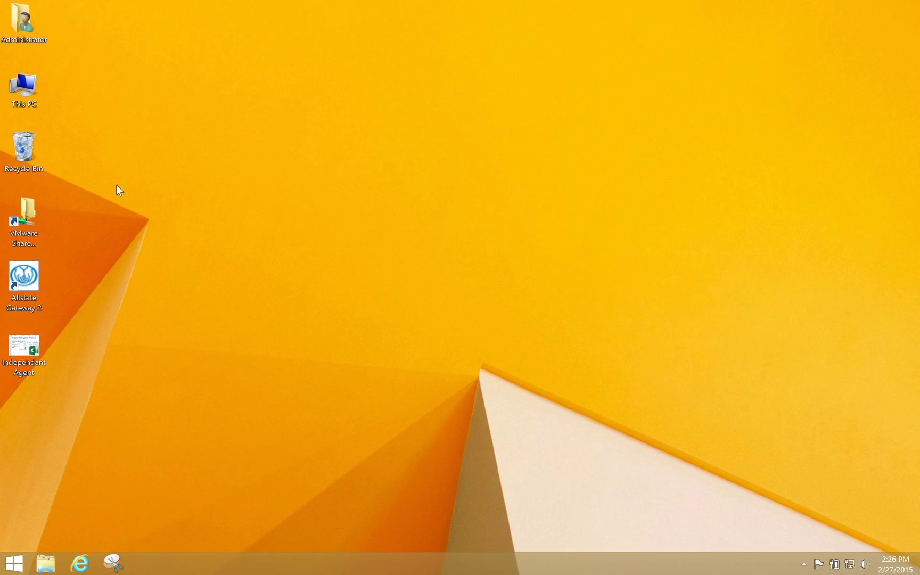